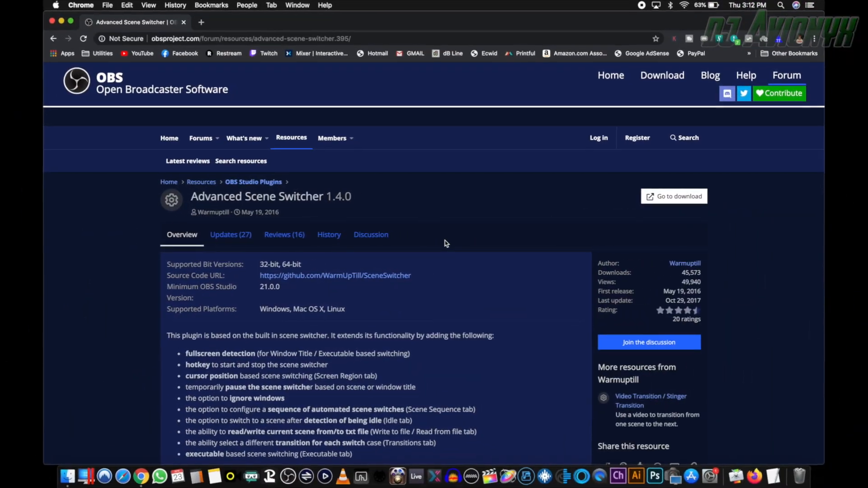
pyautogui.moveTo(673, 203)
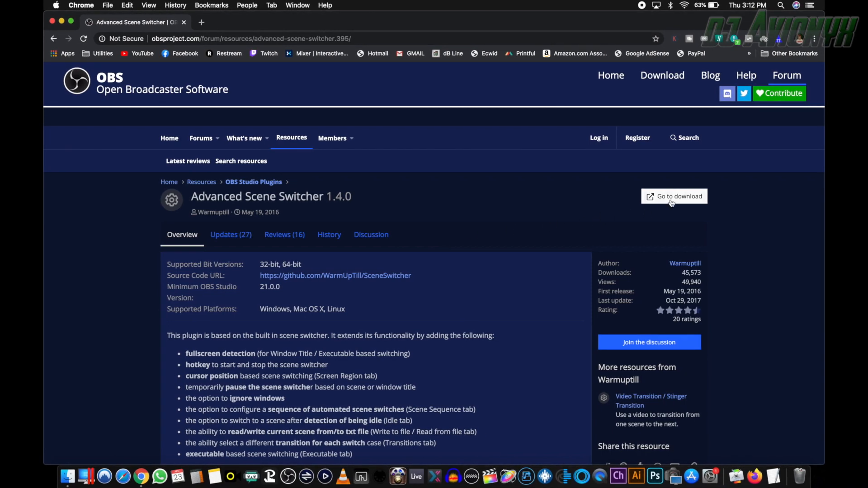
pyautogui.moveTo(675, 196)
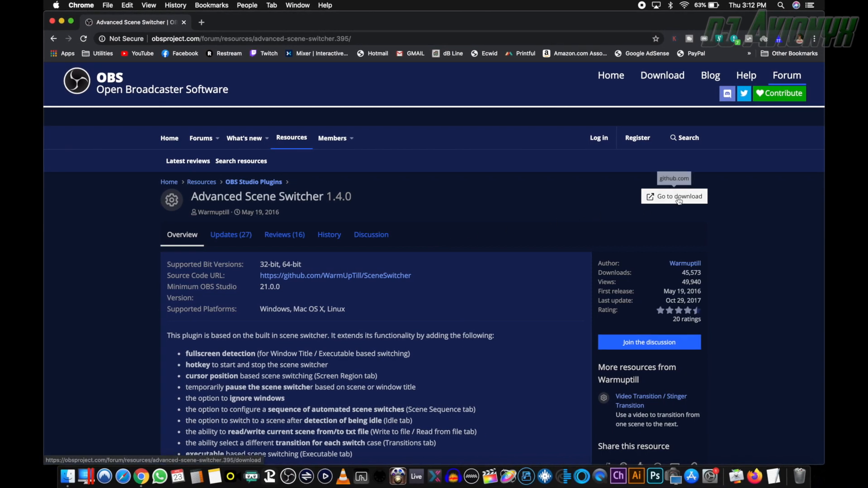
pyautogui.moveTo(194, 332)
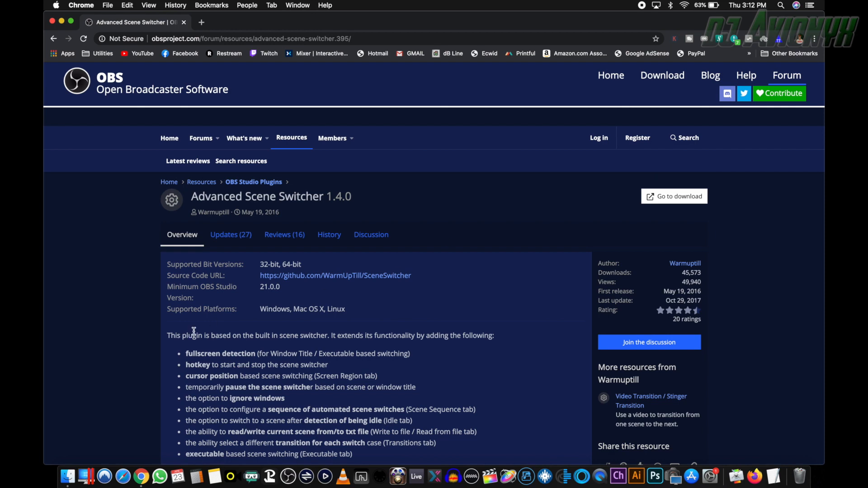
# Step: Open the SceneSwitcher folder from Downloads in Finder to see its Linux, MacOS and Windows folders
pyautogui.click(67, 476)
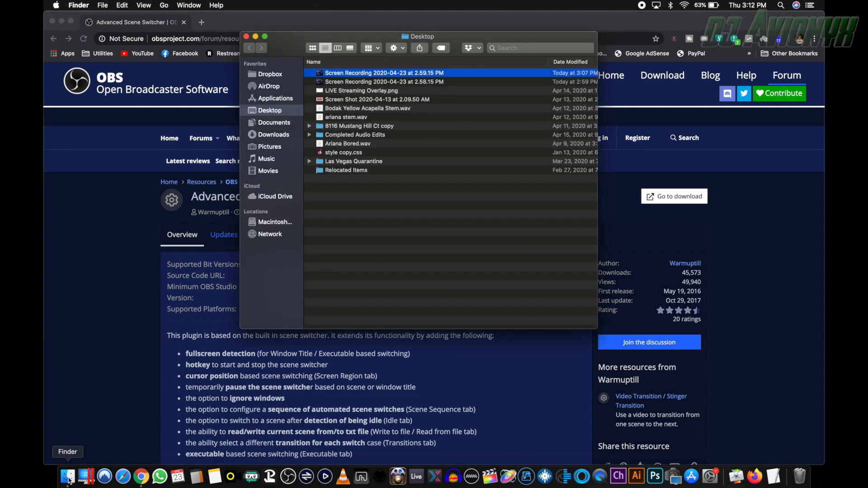
pyautogui.moveTo(274, 134)
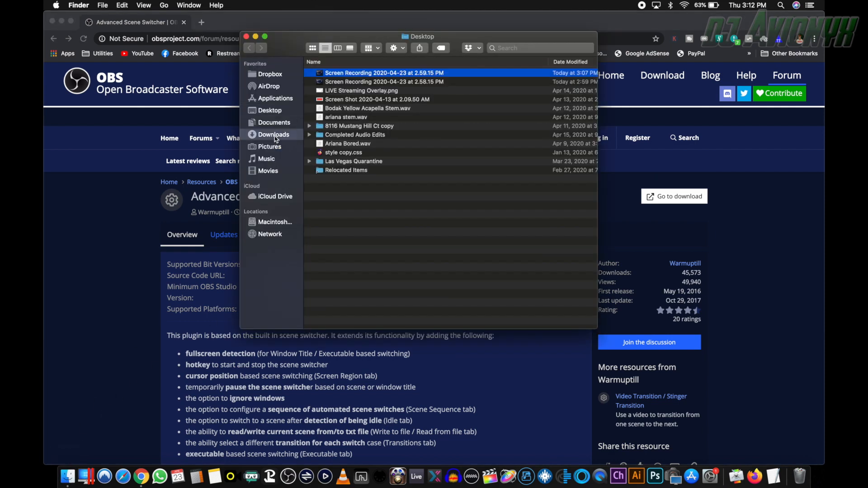
pyautogui.click(274, 134)
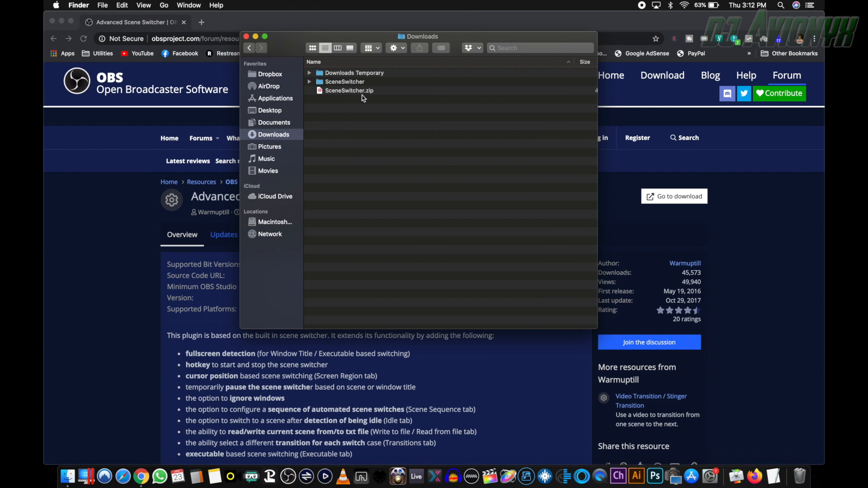
pyautogui.moveTo(371, 94)
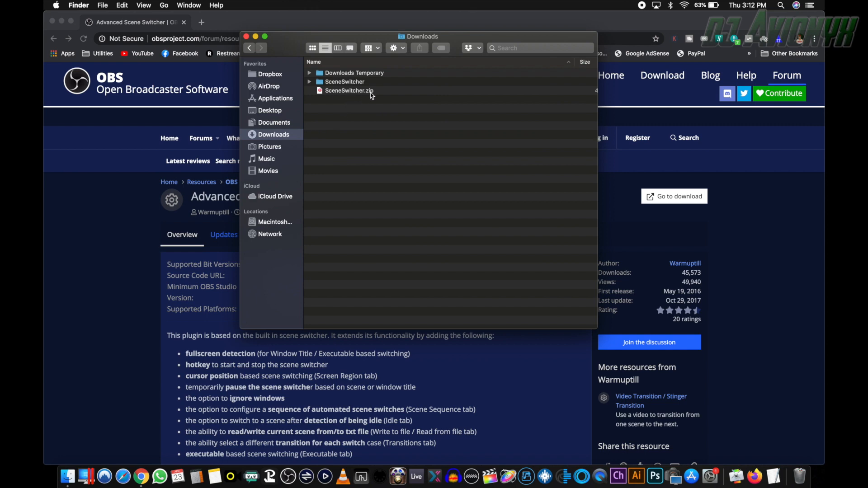
pyautogui.moveTo(333, 96)
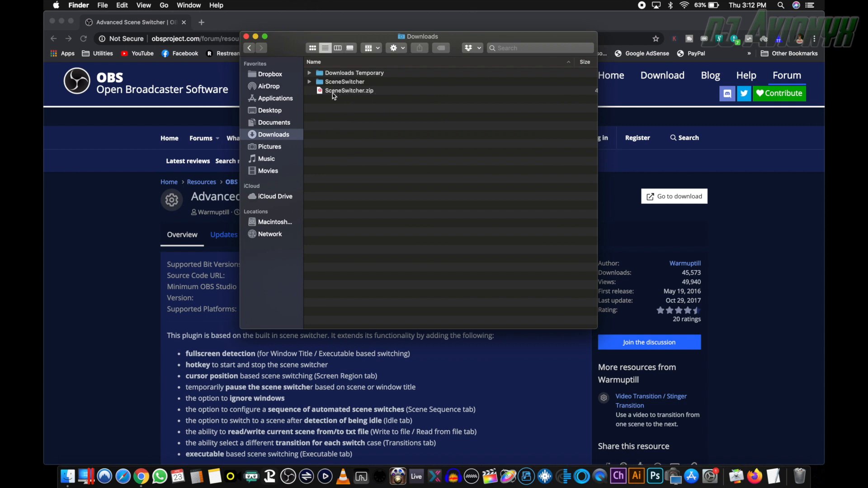
pyautogui.moveTo(333, 85)
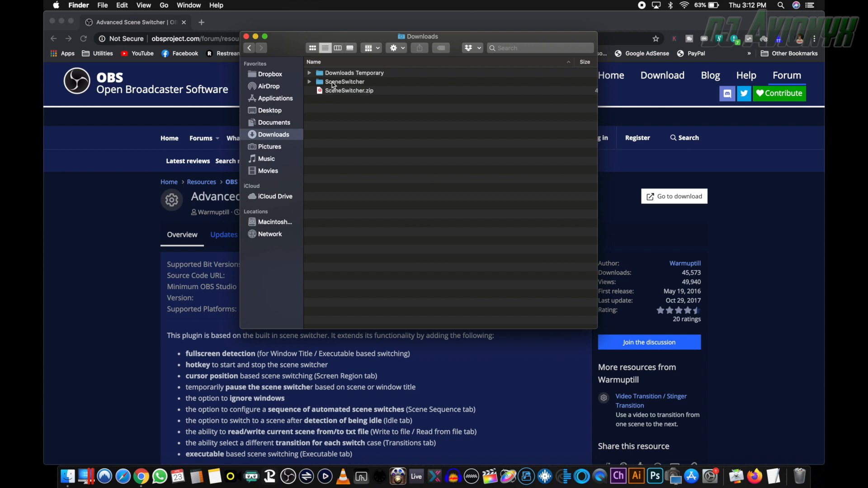
pyautogui.doubleClick(343, 82)
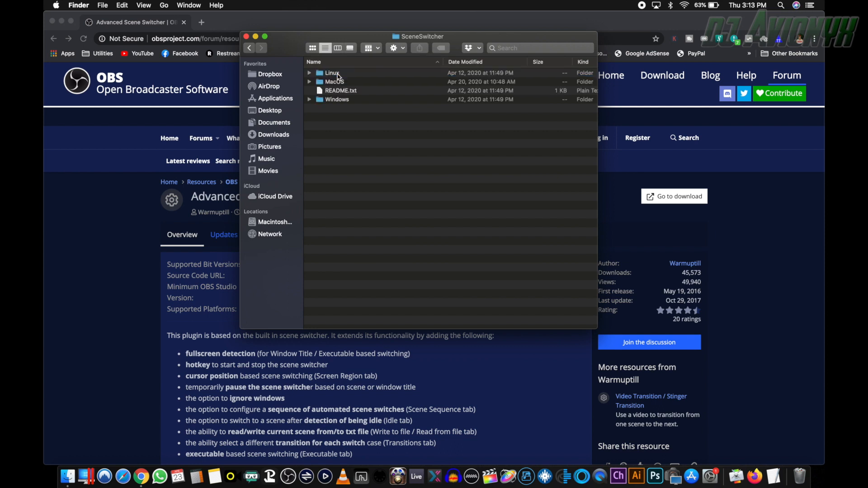
pyautogui.moveTo(343, 76)
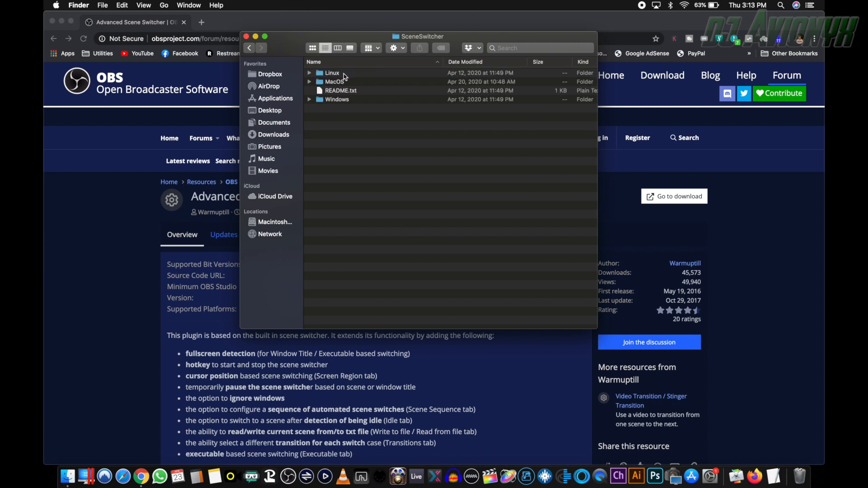
pyautogui.moveTo(333, 99)
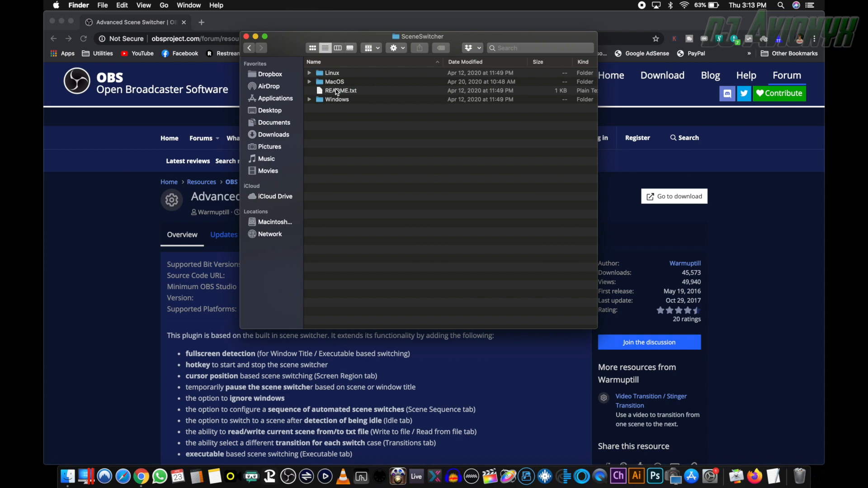
# Step: Open README.txt in TextEdit and read its macOS installation section
pyautogui.doubleClick(340, 90)
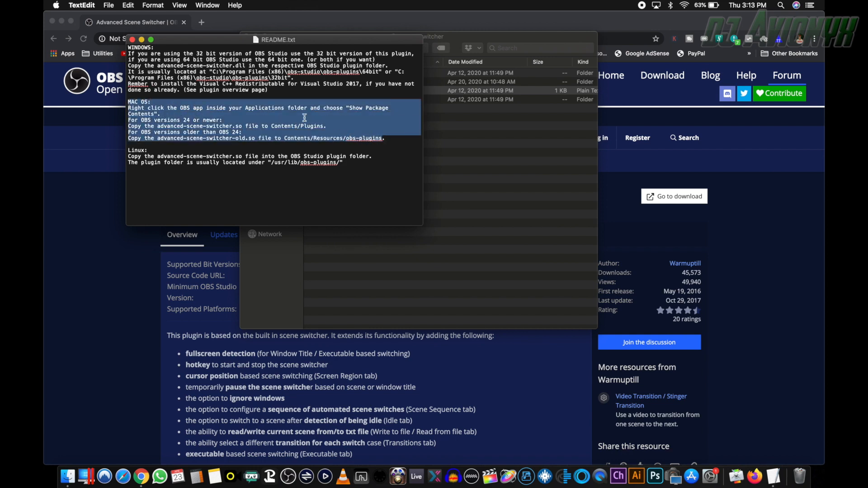
pyautogui.click(158, 116)
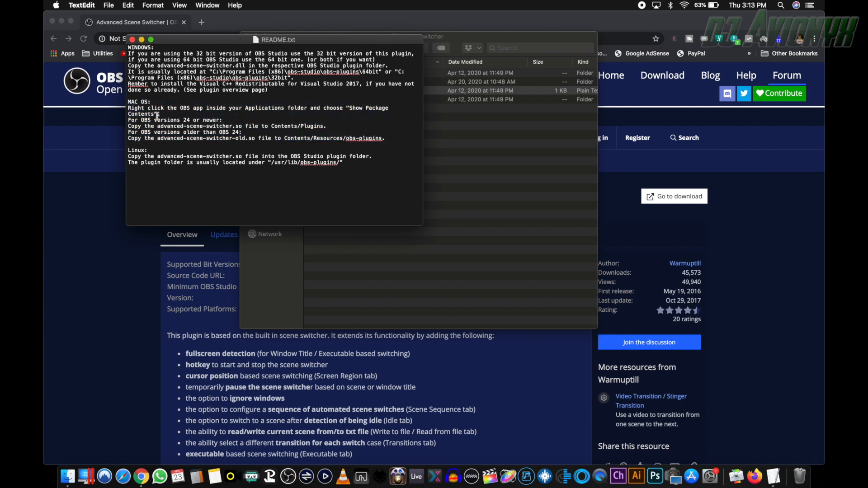
pyautogui.moveTo(227, 111)
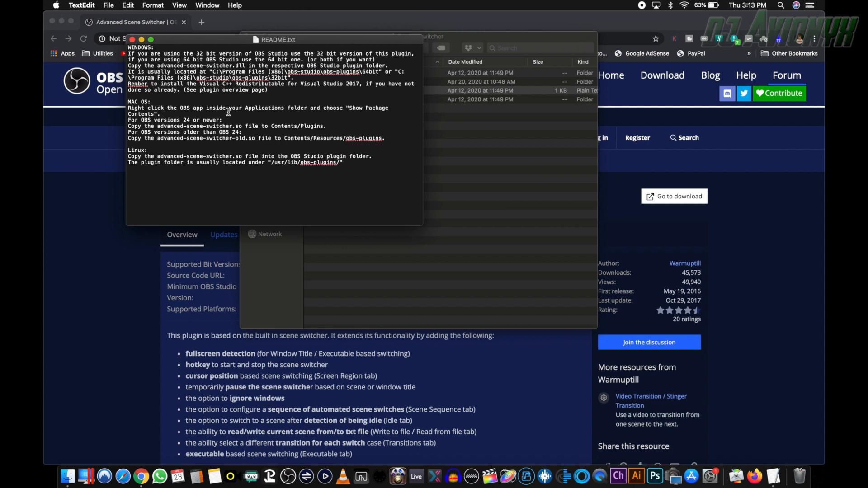
pyautogui.moveTo(262, 201)
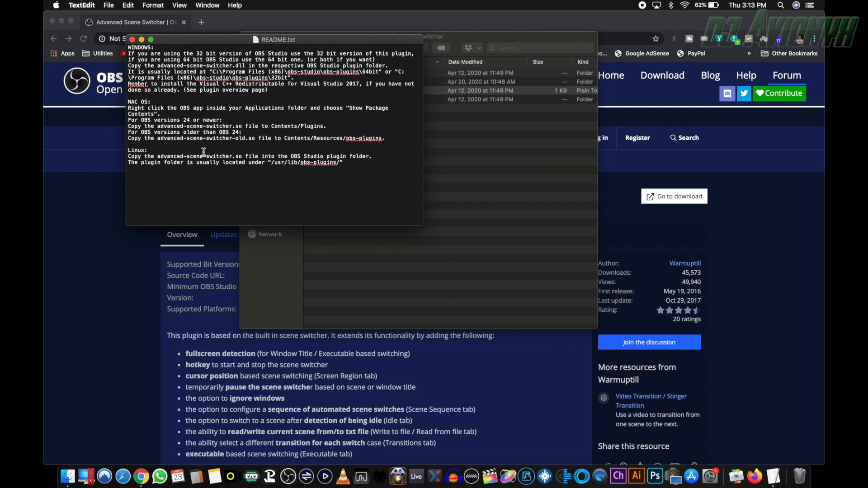
pyautogui.click(163, 114)
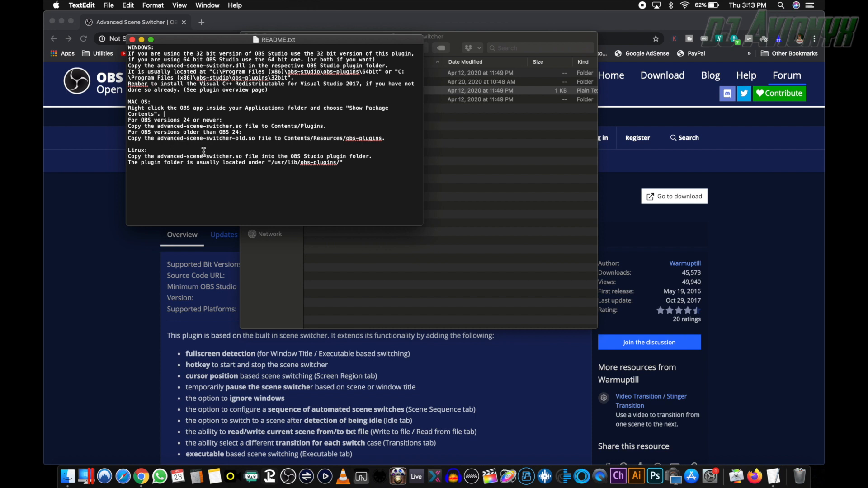
pyautogui.moveTo(293, 153)
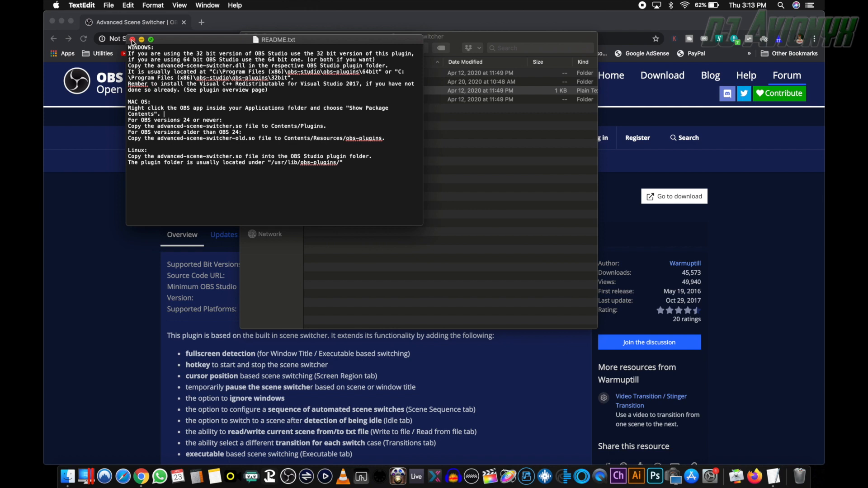
# Step: Close the README and open the MacOS folder containing advanced-scene-switcher-old.so
pyautogui.click(133, 40)
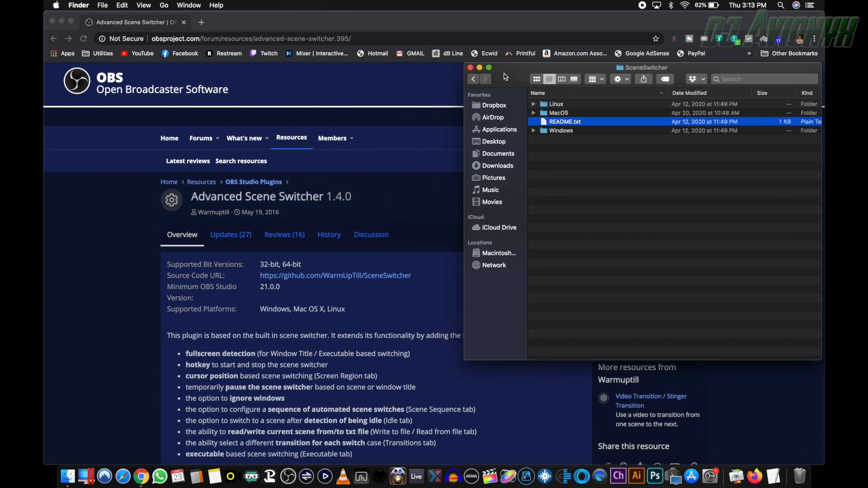
pyautogui.doubleClick(559, 113)
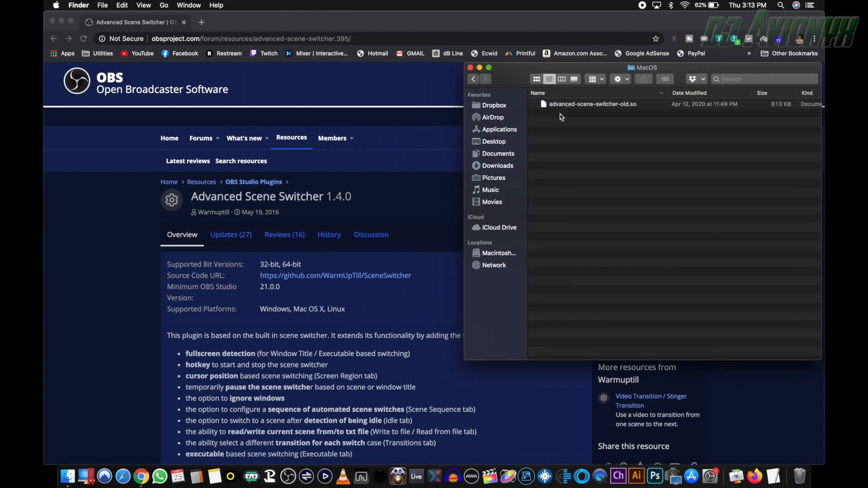
pyautogui.moveTo(557, 108)
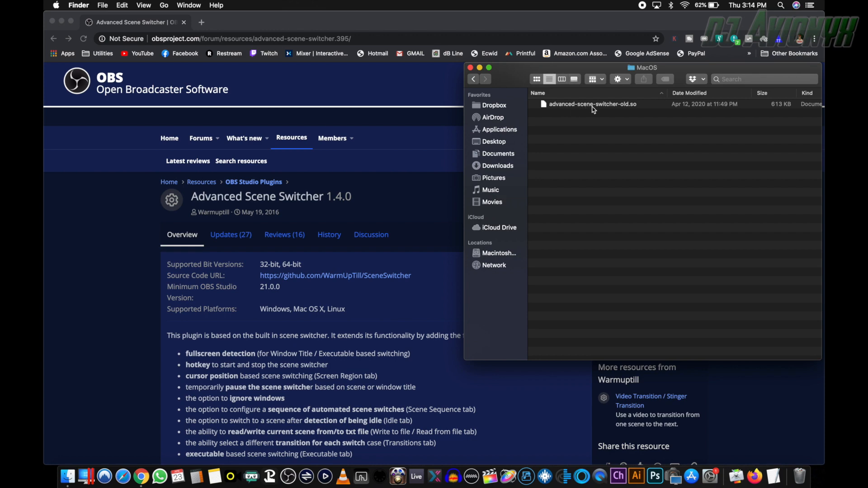
pyautogui.moveTo(626, 109)
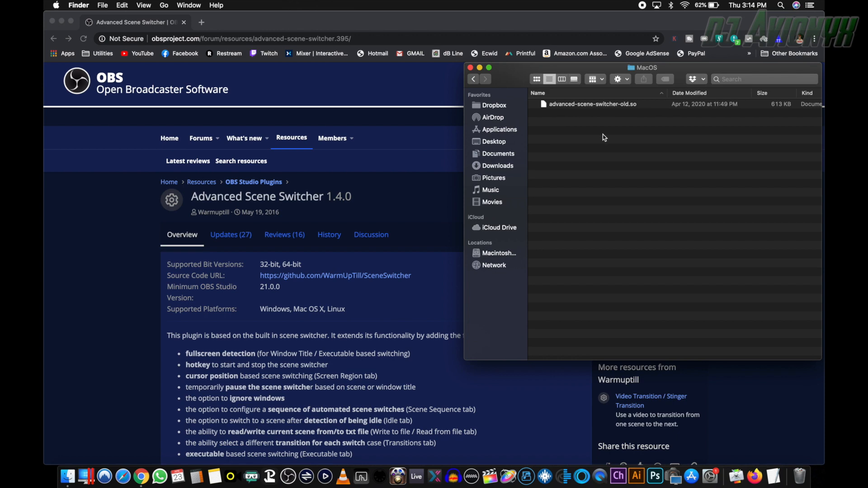
pyautogui.moveTo(545, 116)
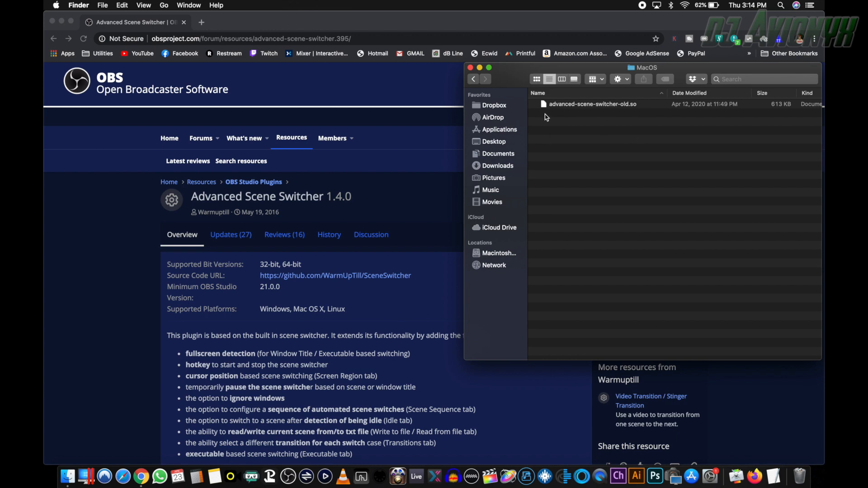
pyautogui.moveTo(625, 109)
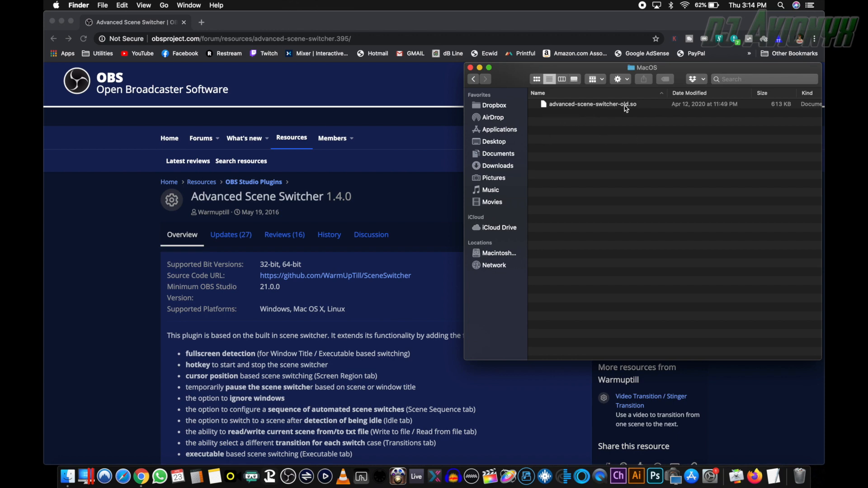
pyautogui.moveTo(608, 119)
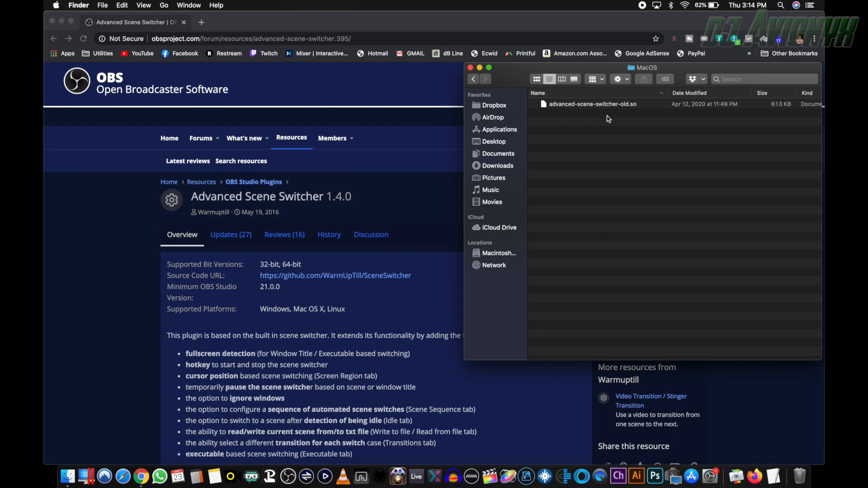
pyautogui.moveTo(67, 477)
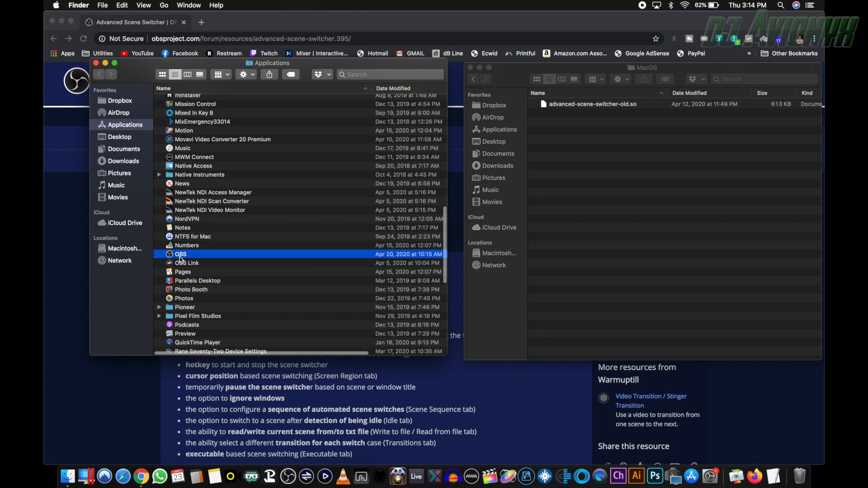
# Step: Find advanced-scene-switcher.so in the OBS app package's Contents > PlugIns folder, then close the window
pyautogui.rightClick(181, 254)
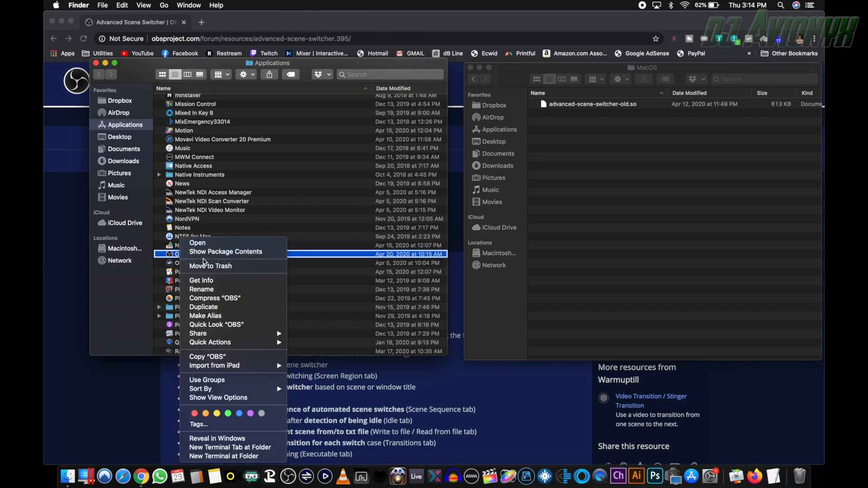
pyautogui.click(225, 252)
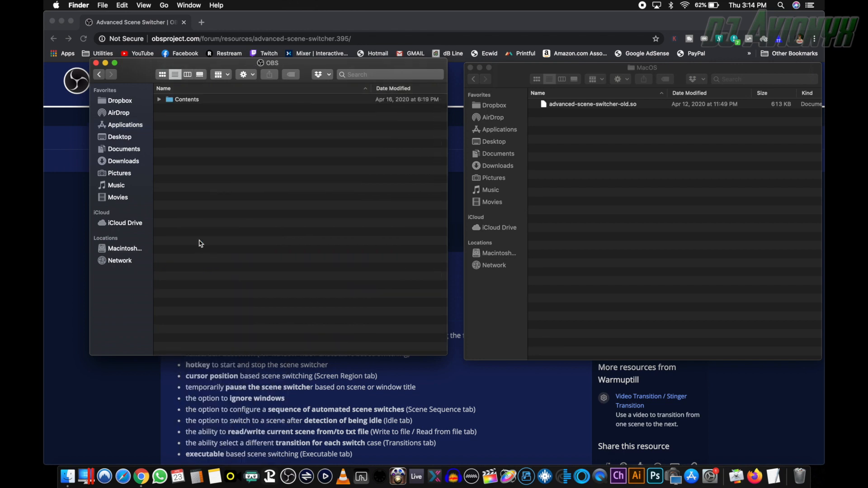
pyautogui.doubleClick(186, 99)
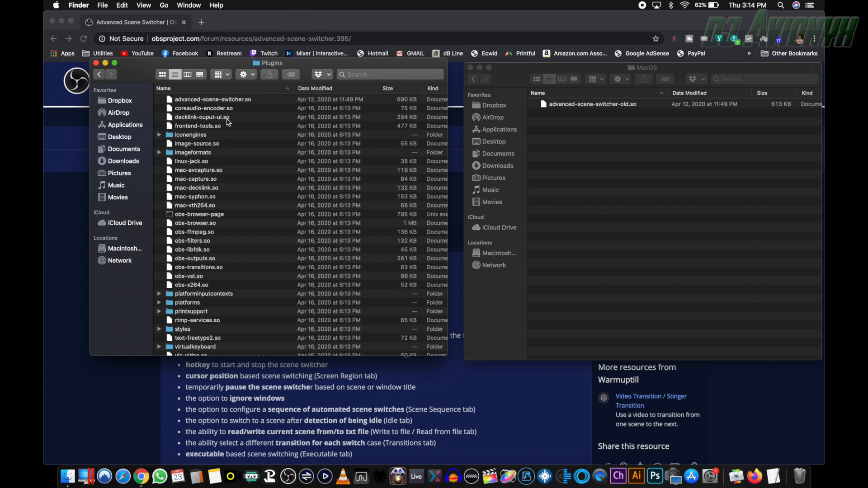
pyautogui.click(213, 99)
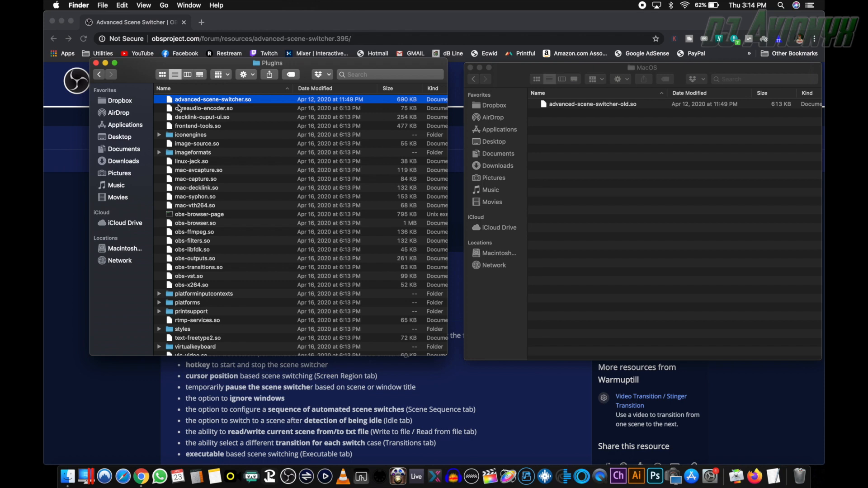
pyautogui.moveTo(210, 105)
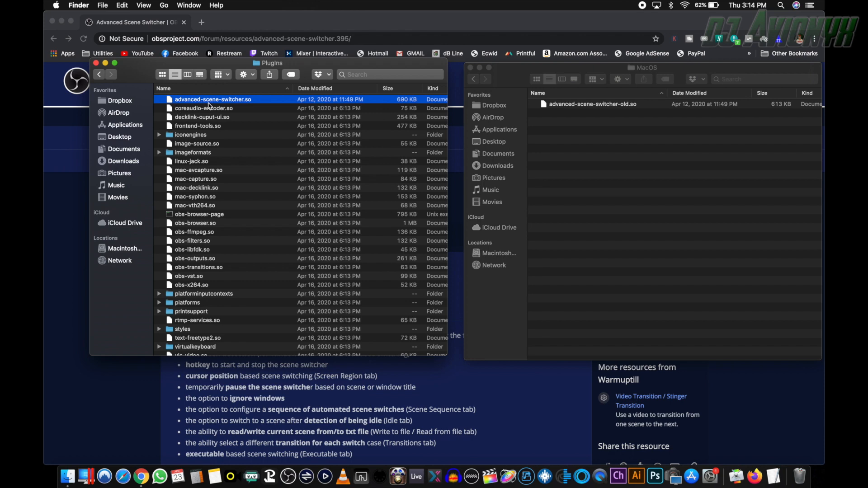
pyautogui.moveTo(256, 107)
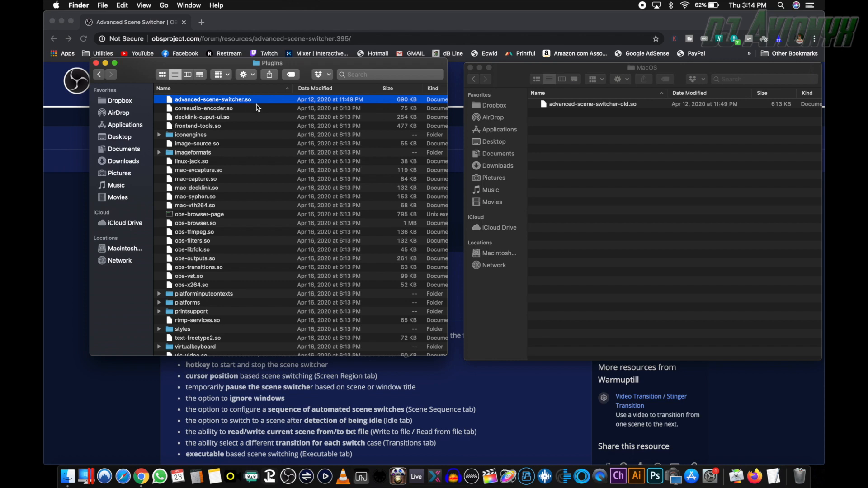
pyautogui.moveTo(95, 64)
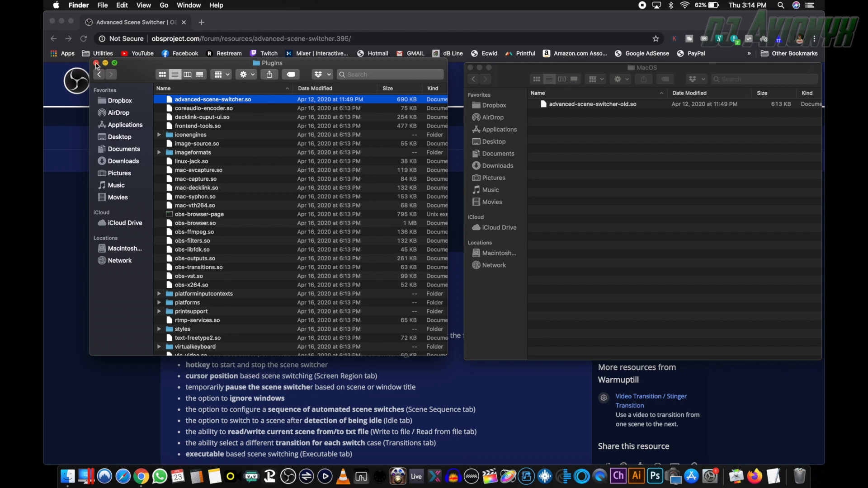
pyautogui.click(96, 63)
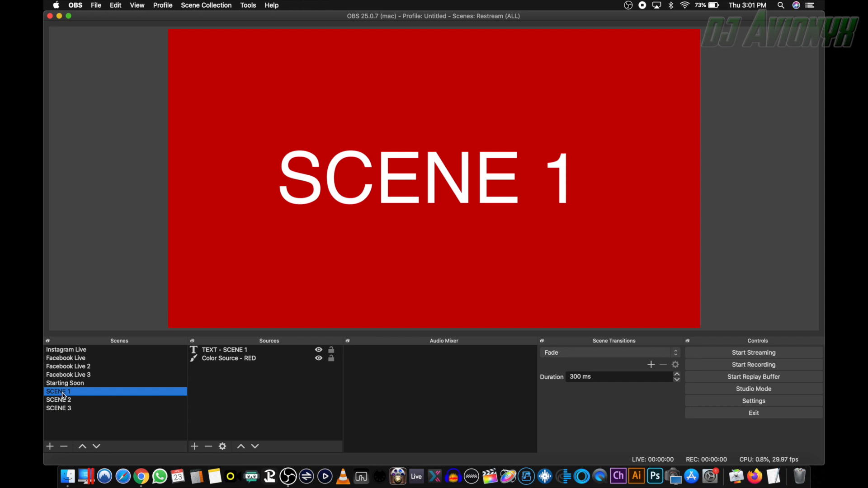
# Step: Preview SCENE 2, SCENE 3, then SCENE 1 again, and open the Tools menu
pyautogui.click(59, 400)
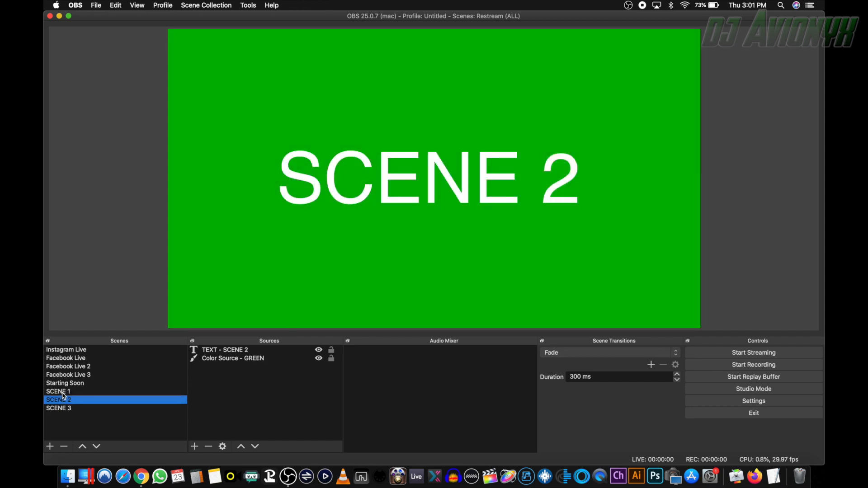
pyautogui.click(58, 408)
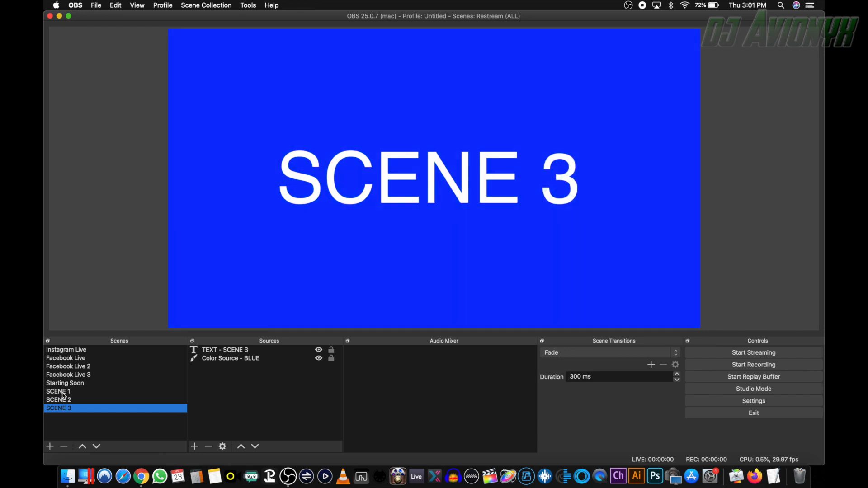
pyautogui.click(57, 391)
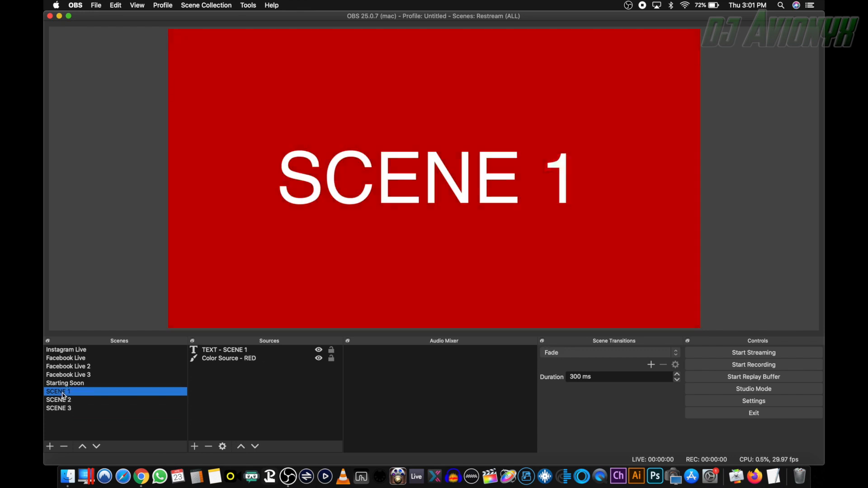
pyautogui.moveTo(249, 6)
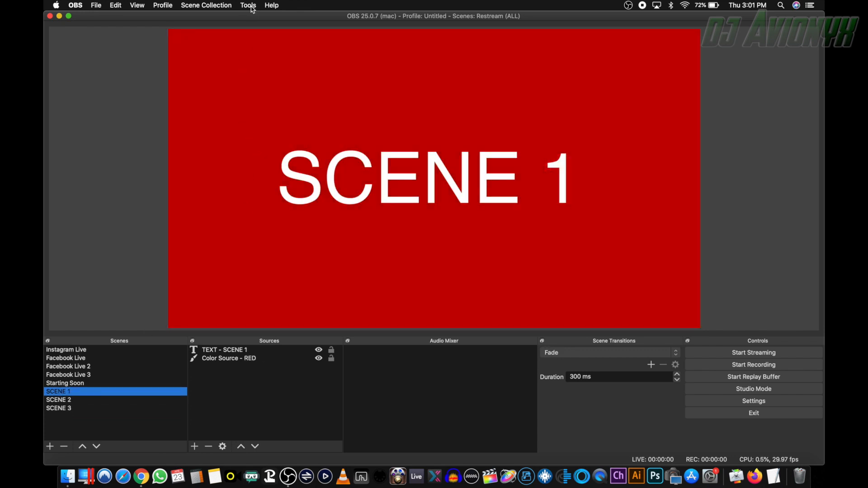
pyautogui.click(249, 5)
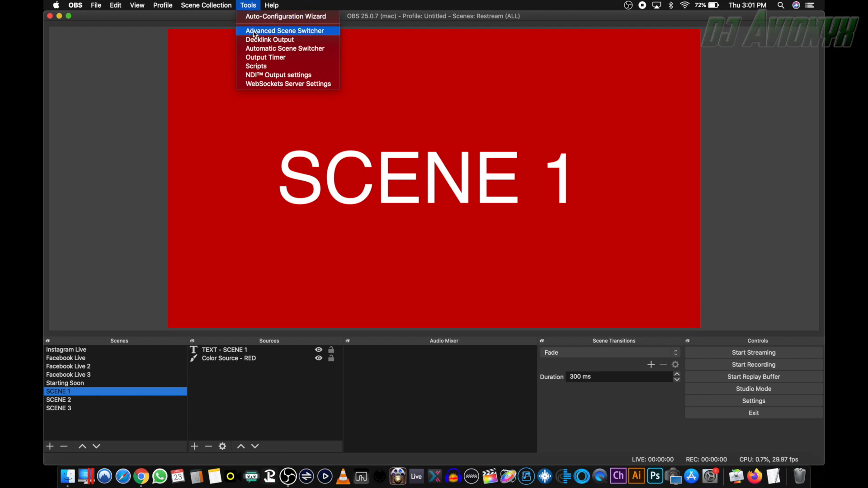
pyautogui.moveTo(272, 39)
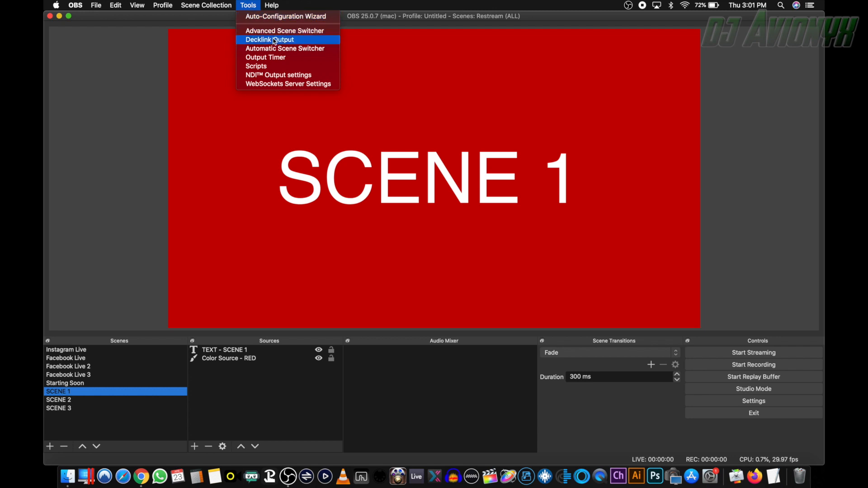
pyautogui.moveTo(284, 30)
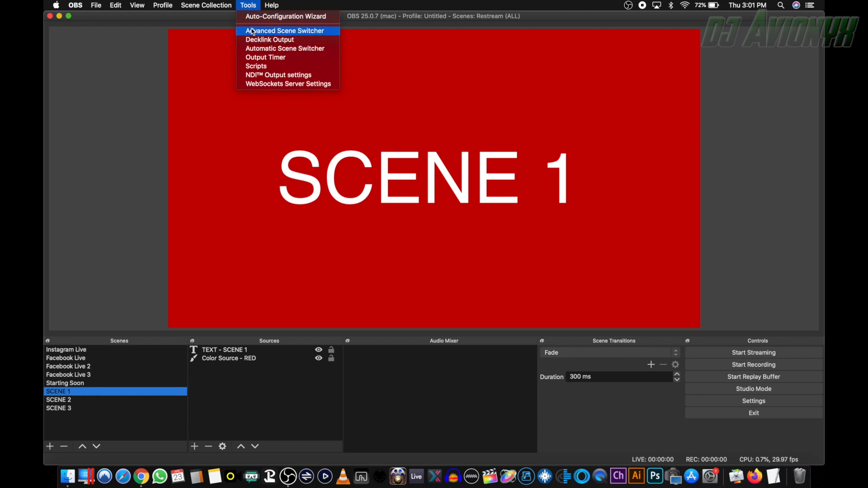
# Step: Open Tools > Advanced Scene Switcher, showing its General tab
pyautogui.click(285, 30)
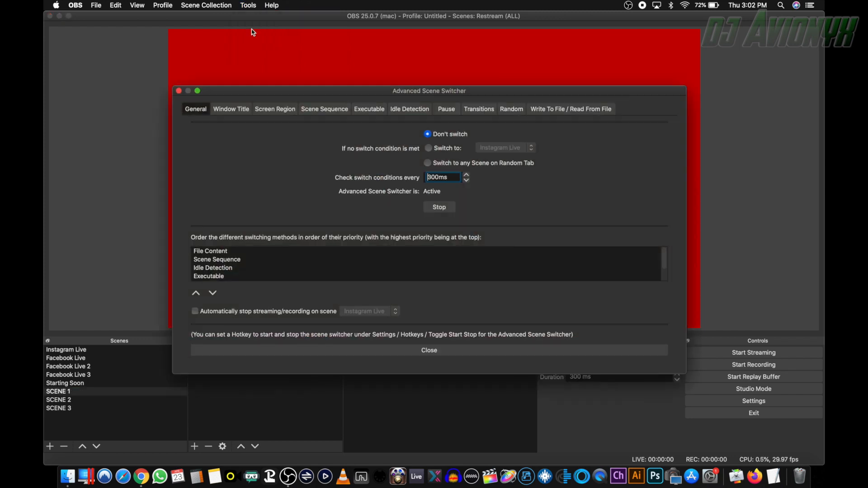
pyautogui.moveTo(275, 108)
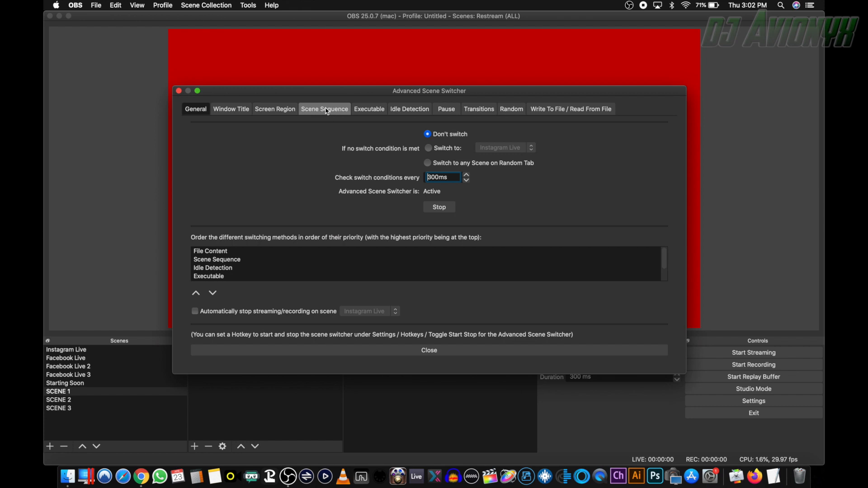
# Step: On the Scene Sequence tab, set SCENE 1 → SCENE 2 after 3.00 s using Fade
pyautogui.click(324, 109)
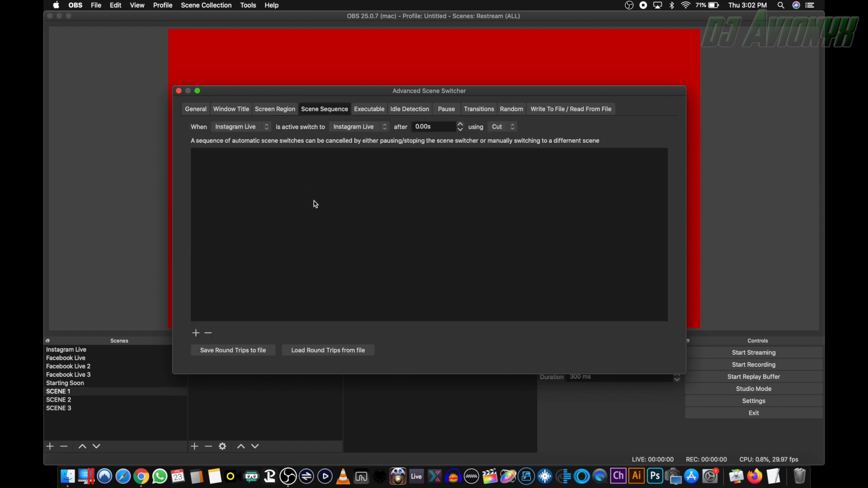
pyautogui.moveTo(227, 185)
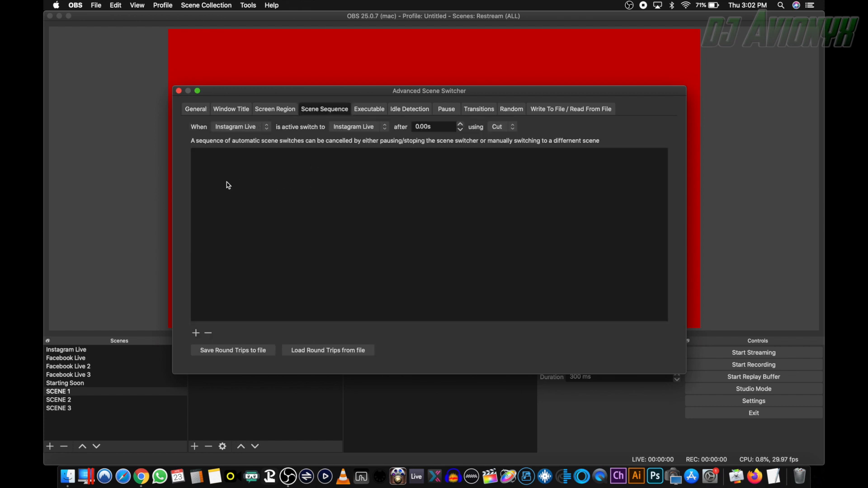
pyautogui.moveTo(273, 210)
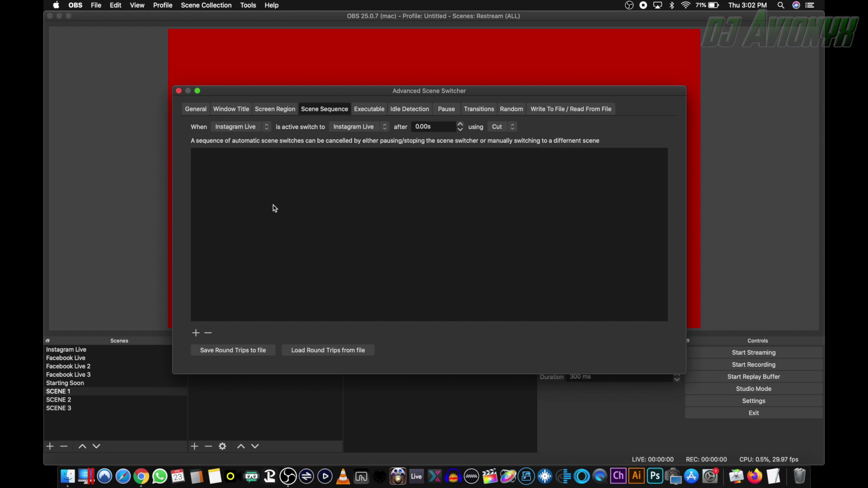
pyautogui.moveTo(333, 233)
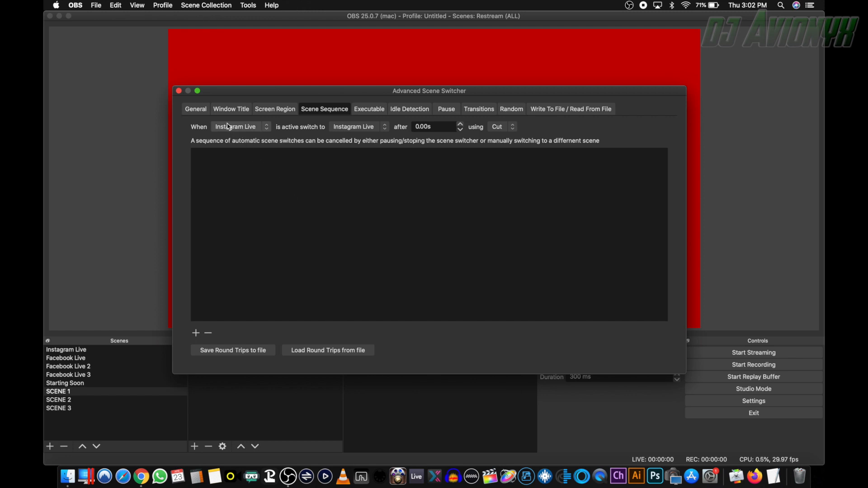
pyautogui.click(239, 127)
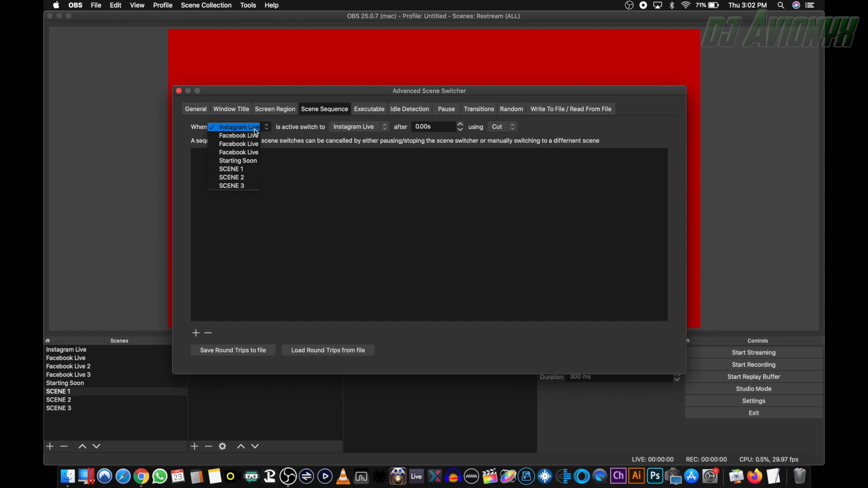
pyautogui.moveTo(233, 169)
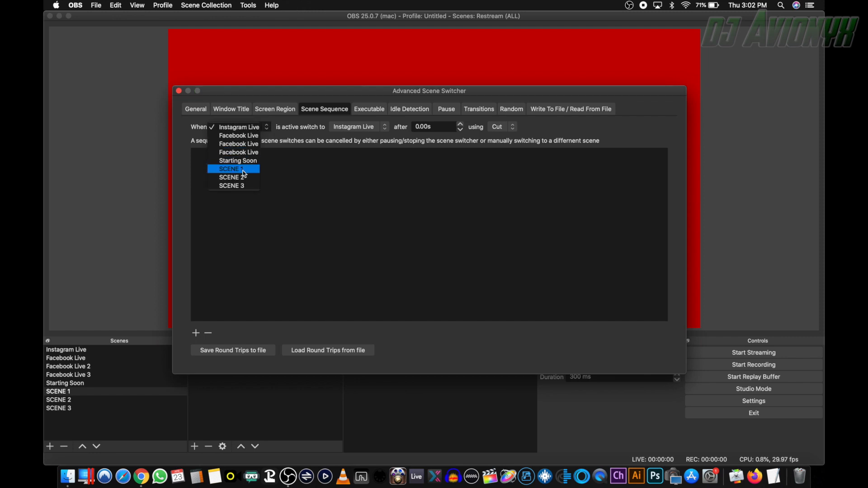
pyautogui.click(229, 169)
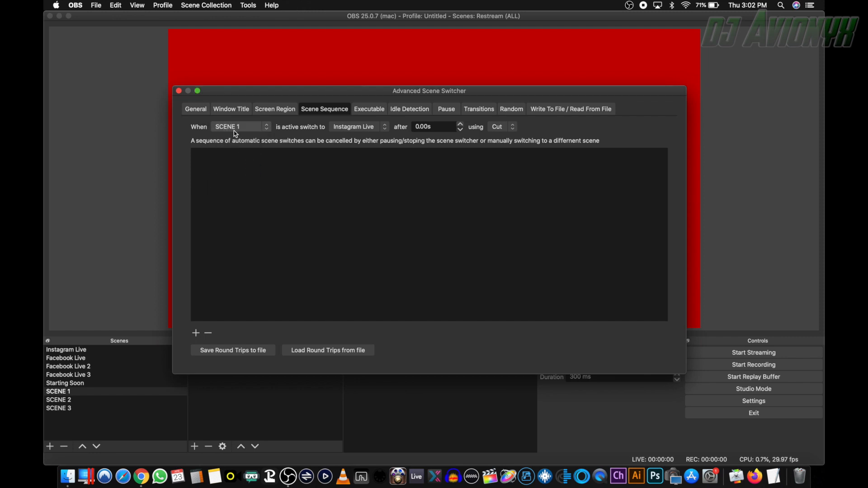
pyautogui.moveTo(357, 131)
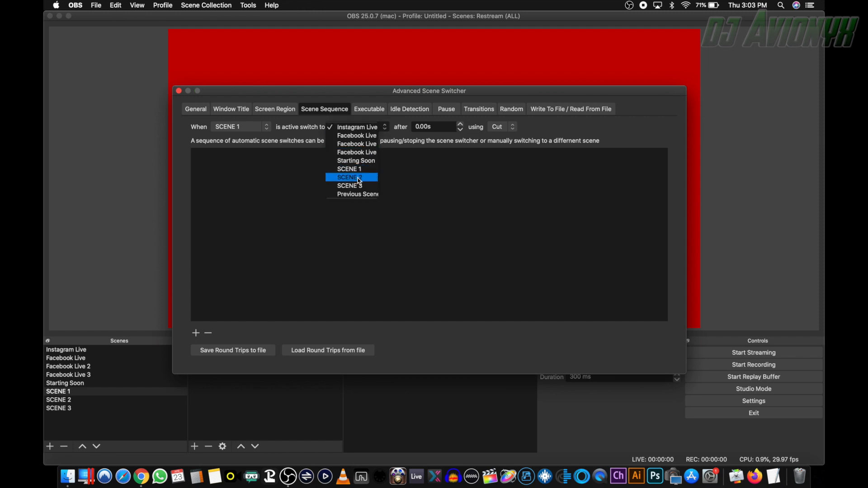
pyautogui.click(349, 177)
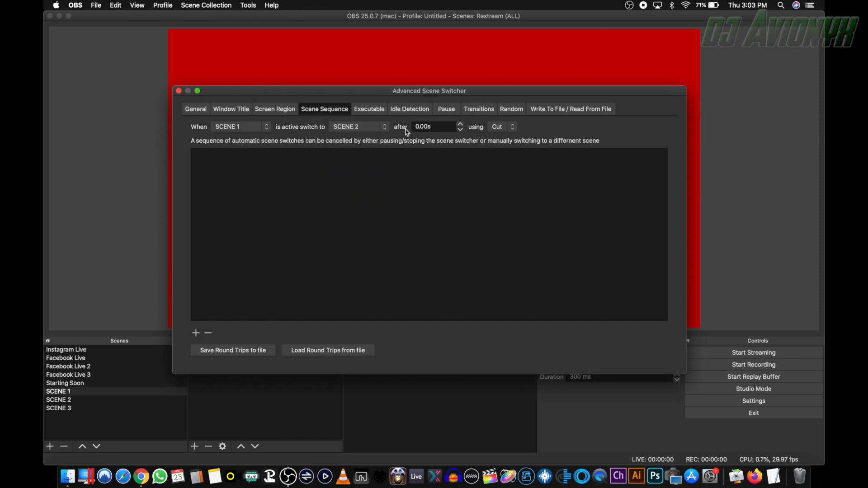
pyautogui.click(433, 126)
pyautogui.write('03')
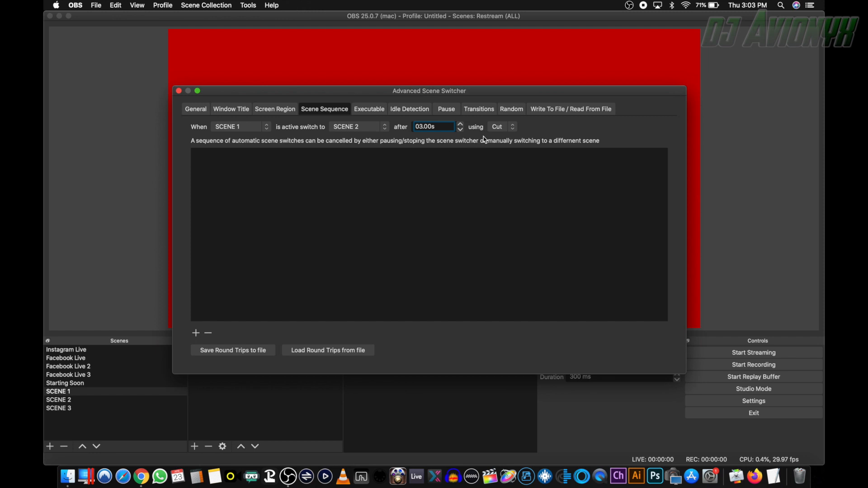
pyautogui.click(501, 127)
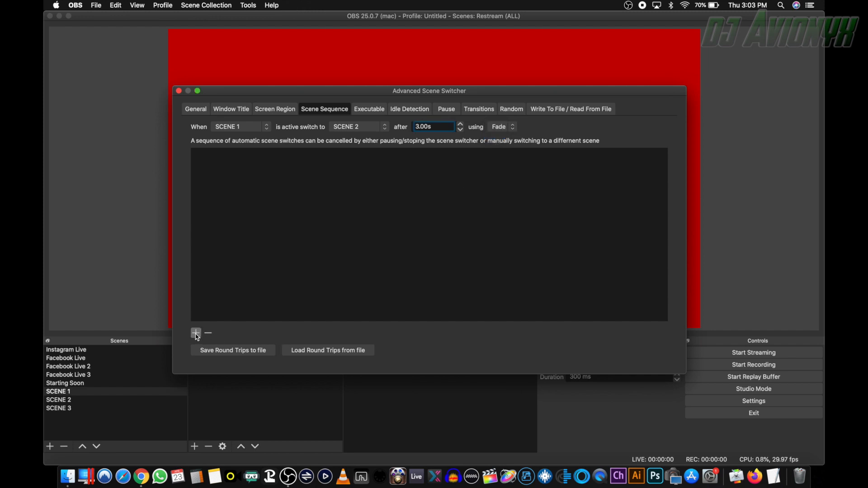
# Step: Add the SCENE 1 → SCENE 2 rule and set the next rule to SCENE 2 → SCENE 3
pyautogui.click(195, 332)
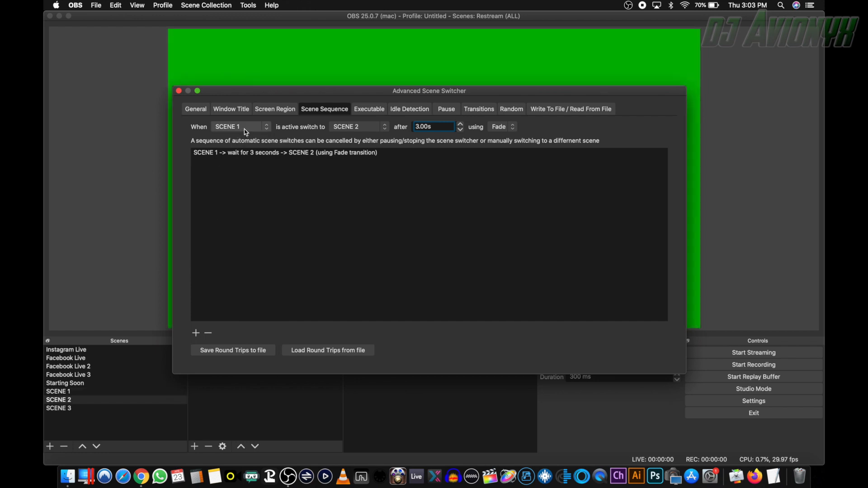
pyautogui.click(239, 126)
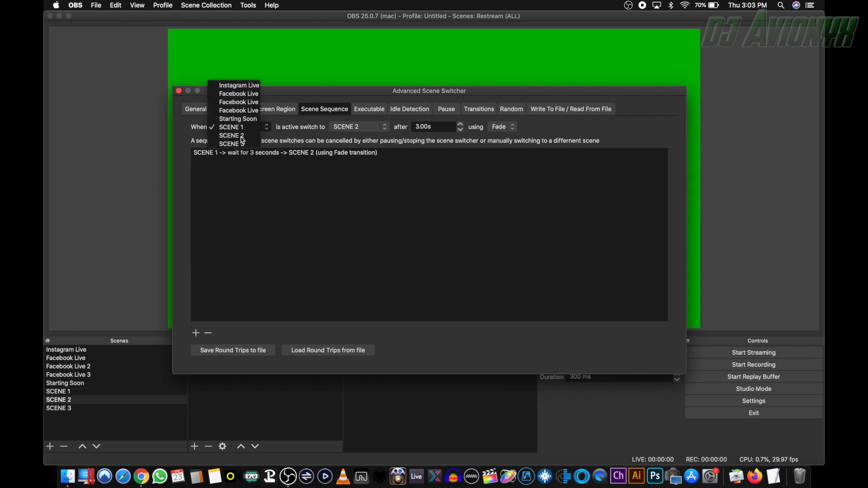
pyautogui.click(232, 135)
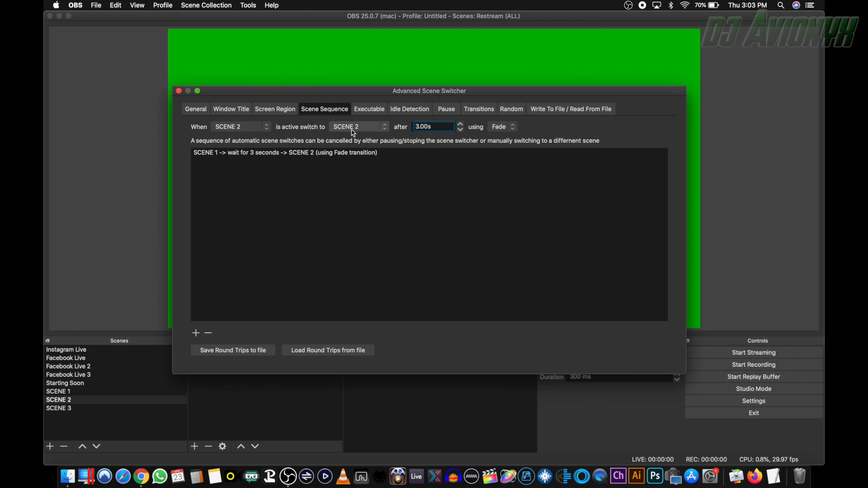
pyautogui.click(358, 127)
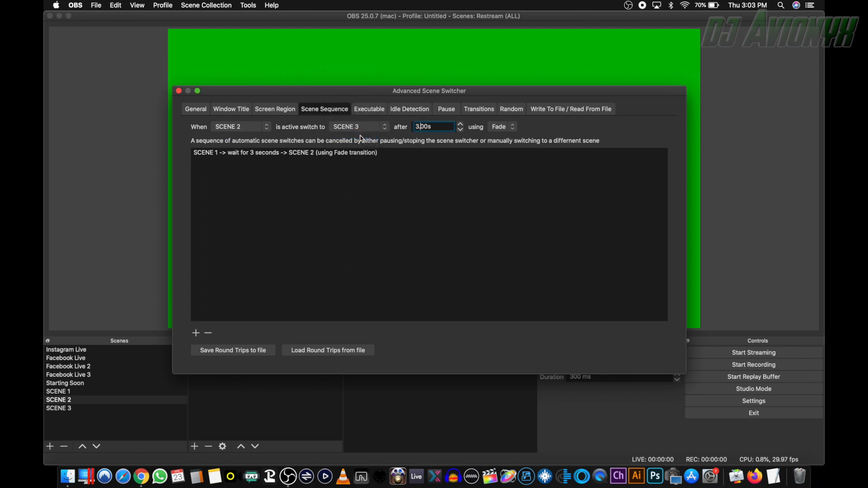
pyautogui.moveTo(486, 130)
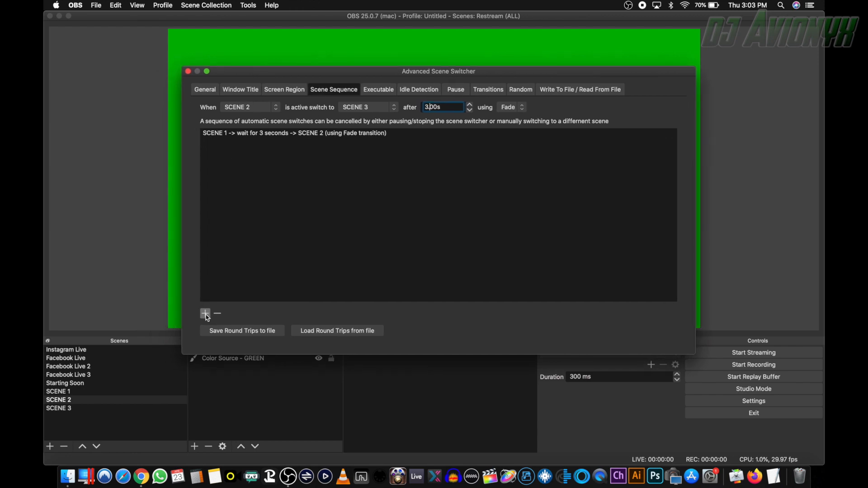
# Step: Add the SCENE 2 → SCENE 3 rule, then add a SCENE 3 → SCENE 1 rule
pyautogui.click(205, 314)
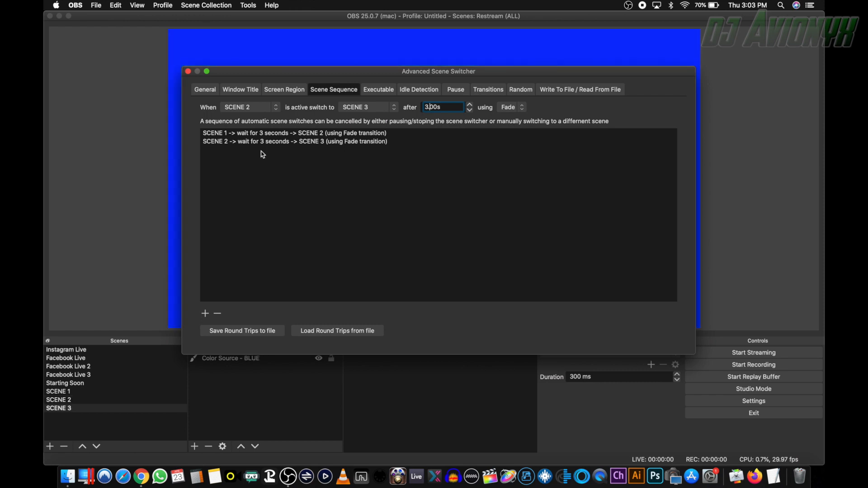
pyautogui.click(247, 107)
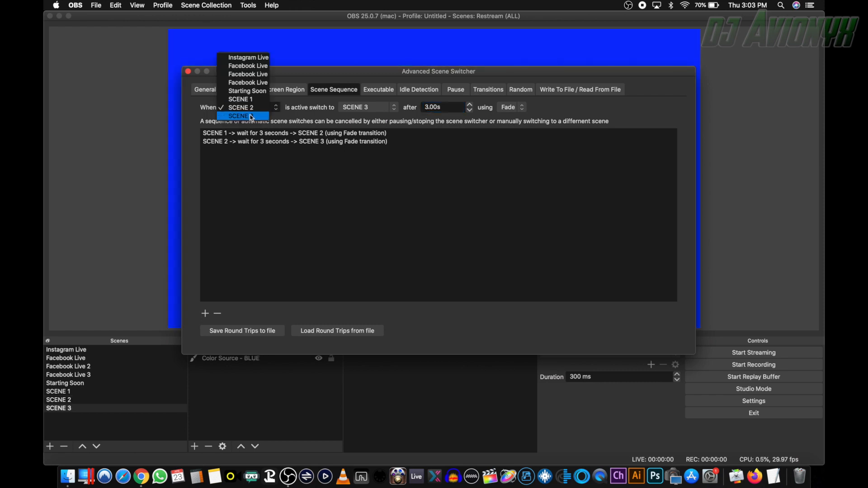
pyautogui.click(241, 116)
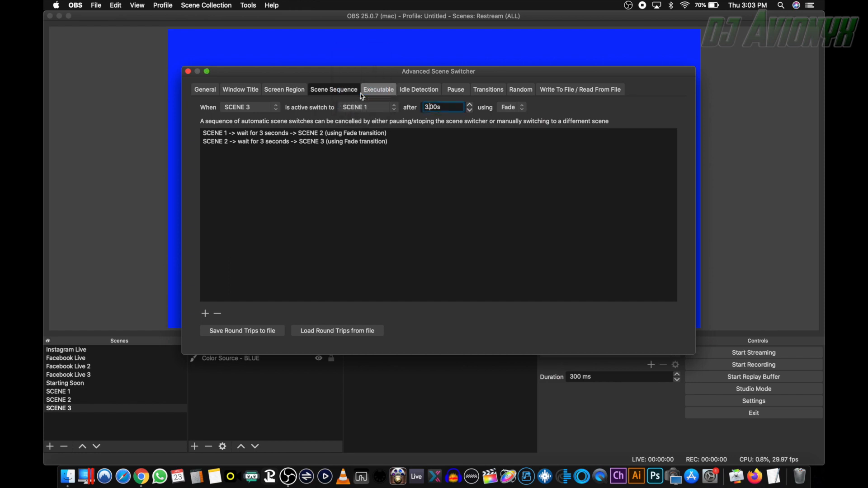
pyautogui.moveTo(465, 106)
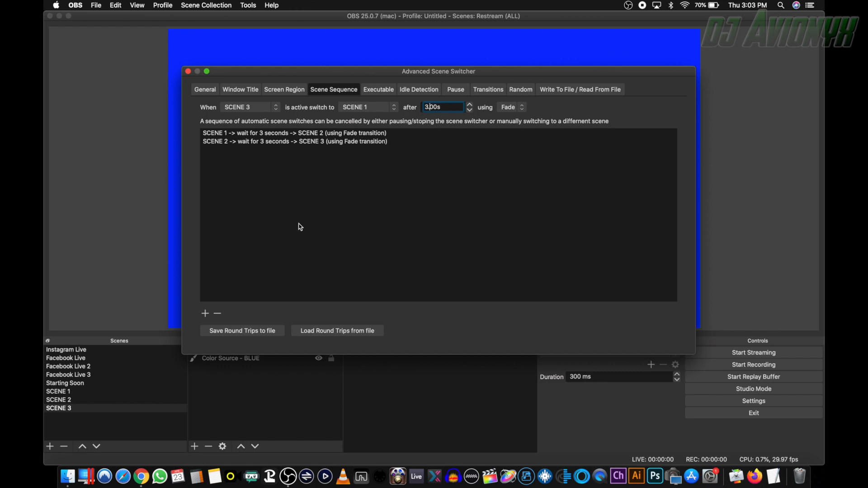
pyautogui.click(205, 313)
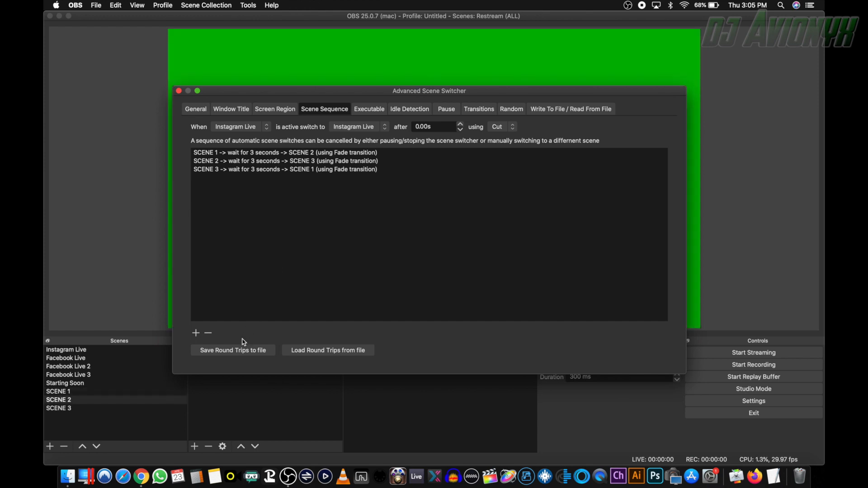
pyautogui.click(233, 351)
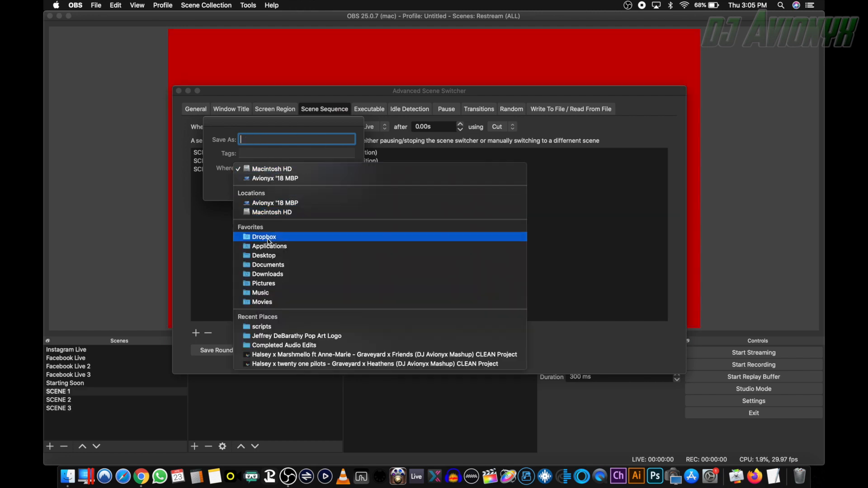
pyautogui.moveTo(220, 240)
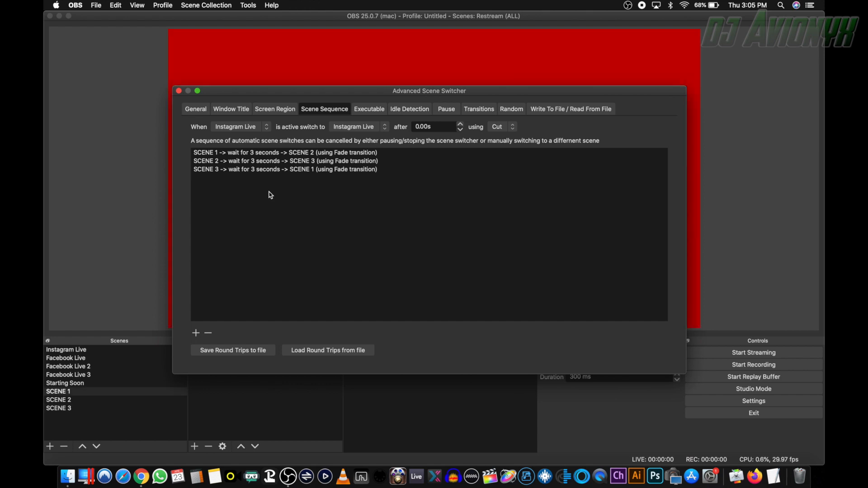
pyautogui.click(59, 400)
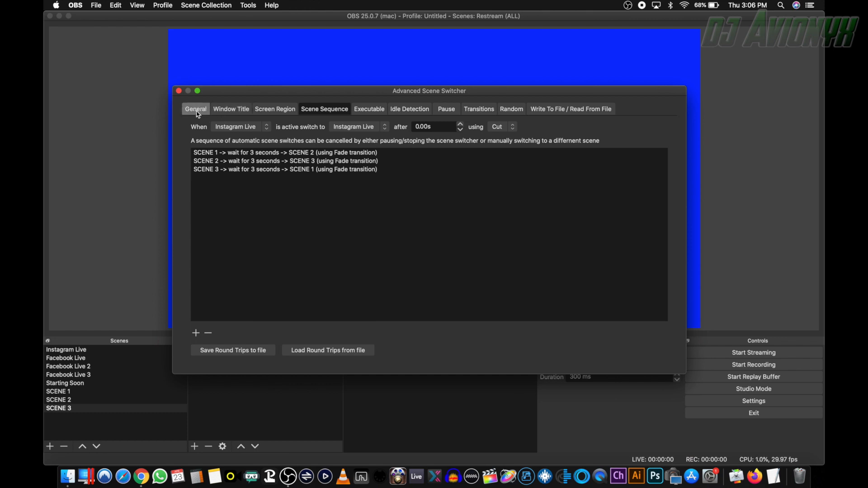
# Step: Stop and restart the switcher from the General tab, then close its window
pyautogui.click(196, 109)
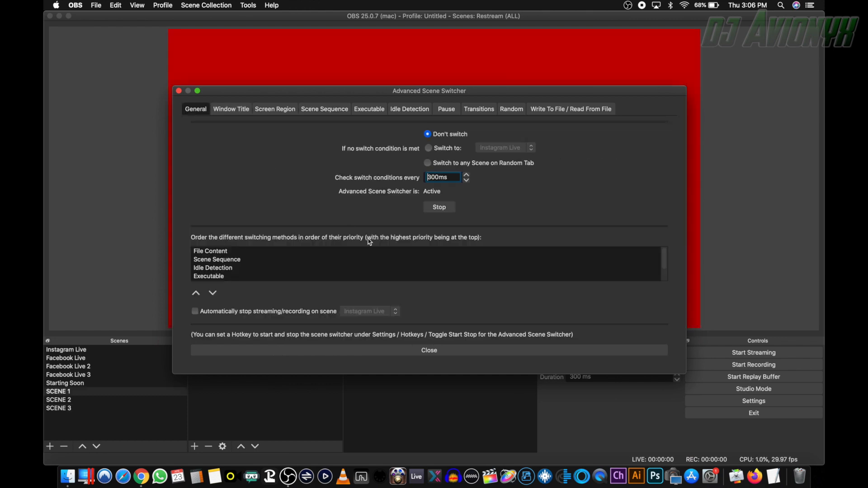
pyautogui.click(438, 207)
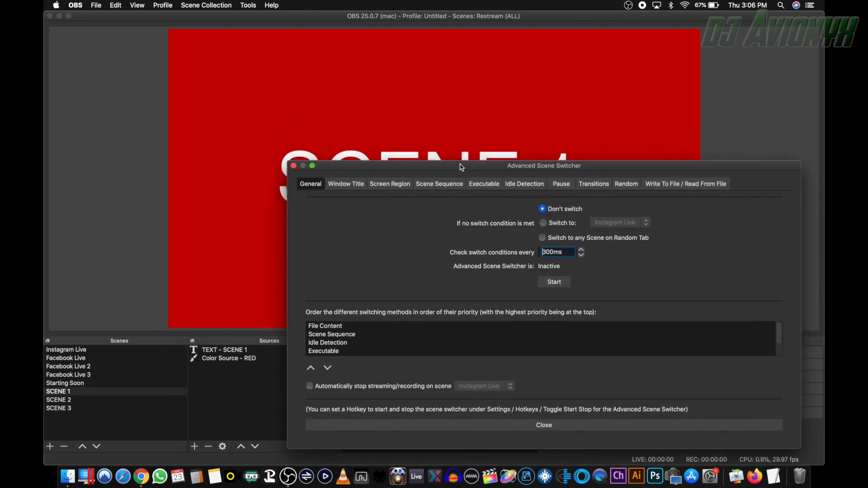
pyautogui.moveTo(581, 268)
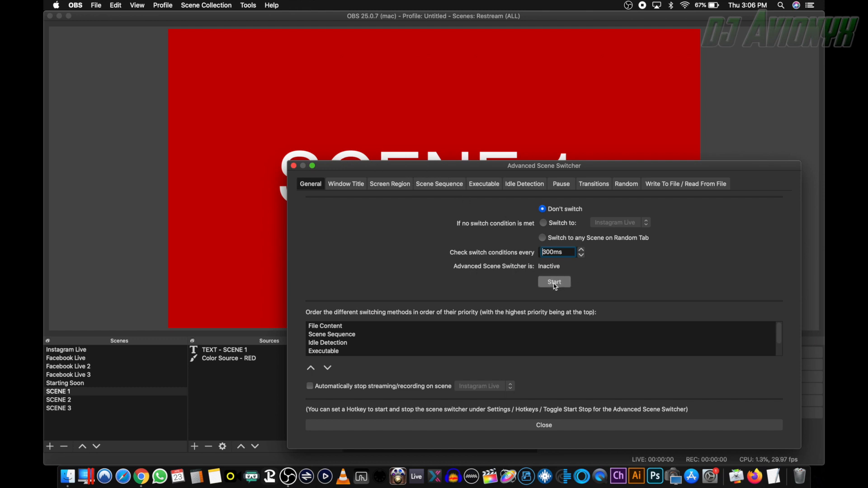
pyautogui.click(554, 281)
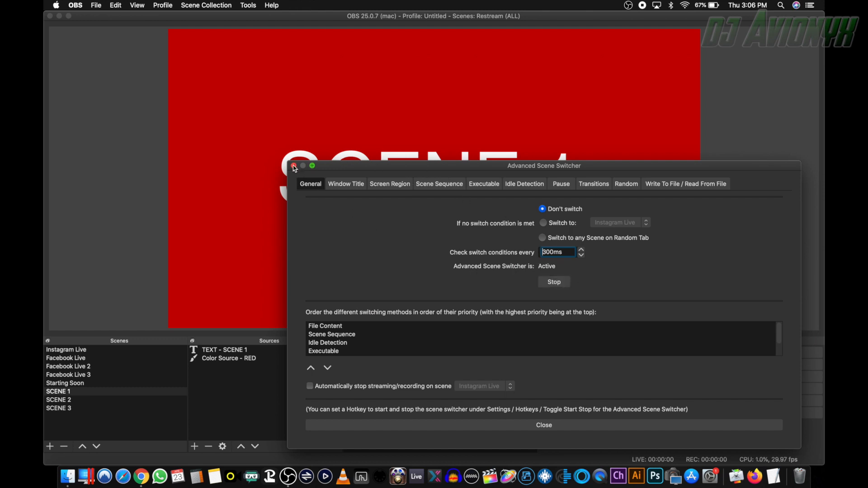
pyautogui.click(294, 168)
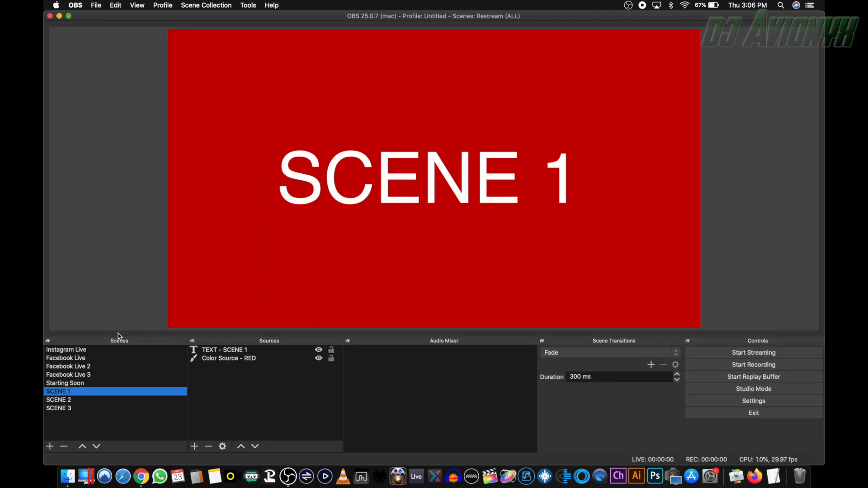
pyautogui.click(58, 399)
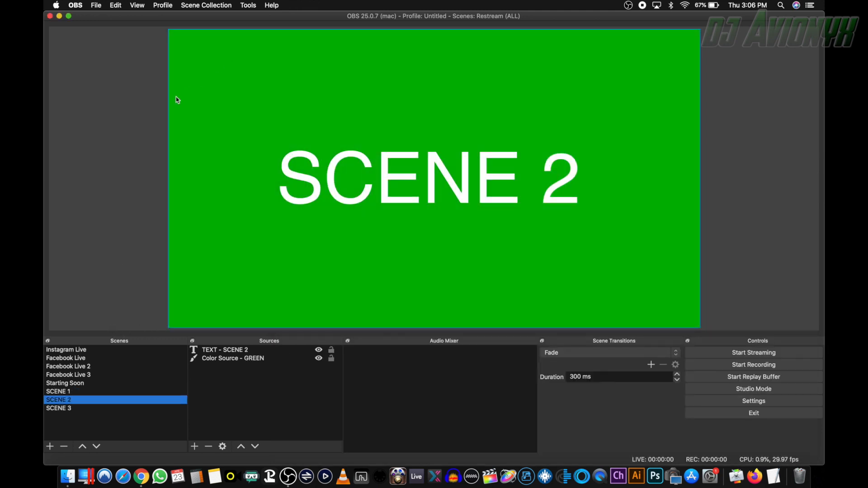
pyautogui.moveTo(126, 150)
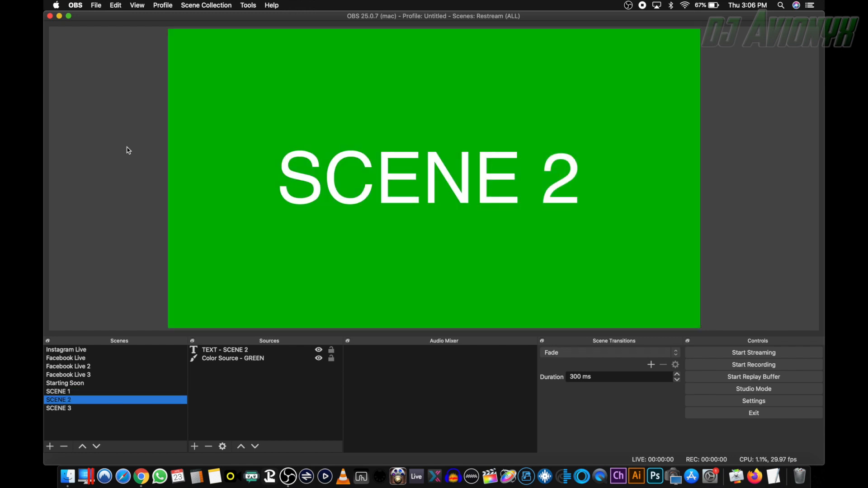
pyautogui.moveTo(158, 122)
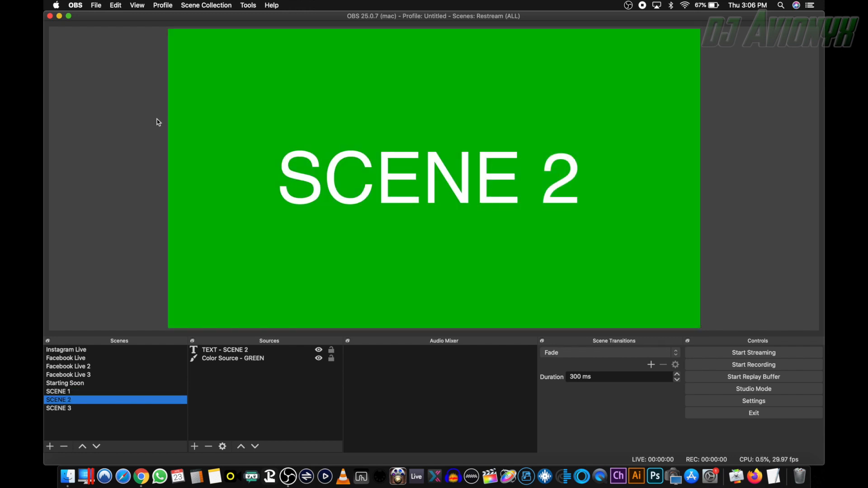
pyautogui.click(248, 5)
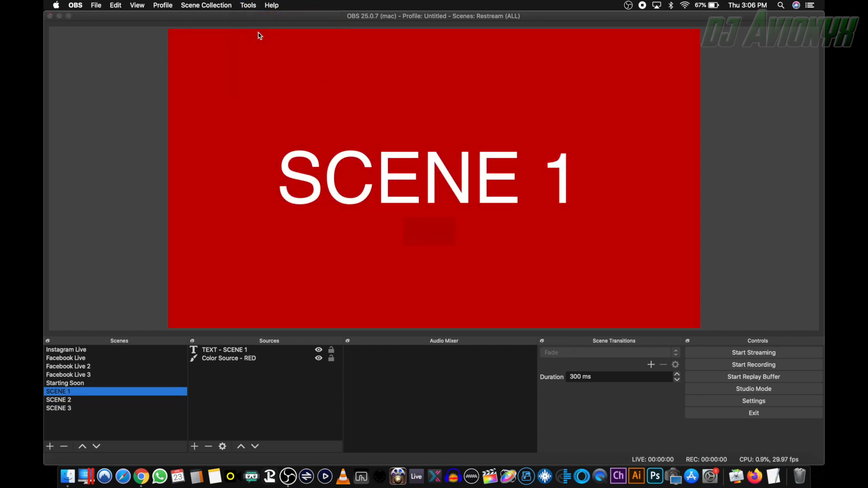
pyautogui.click(248, 5)
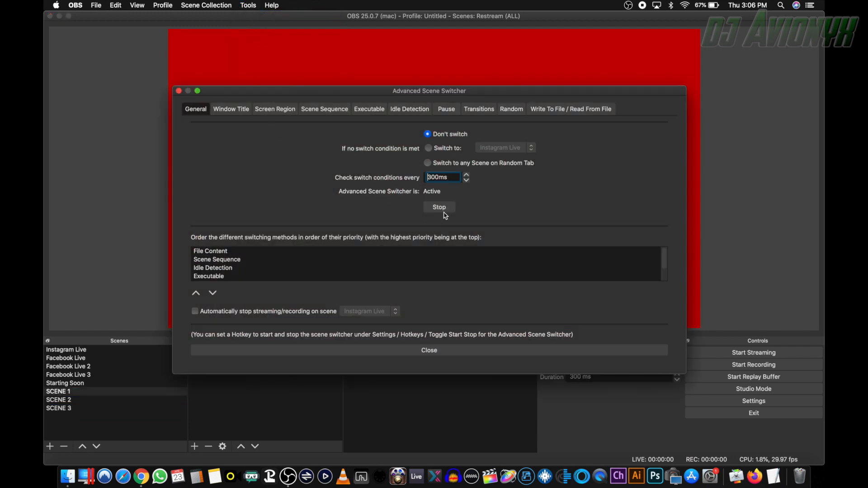